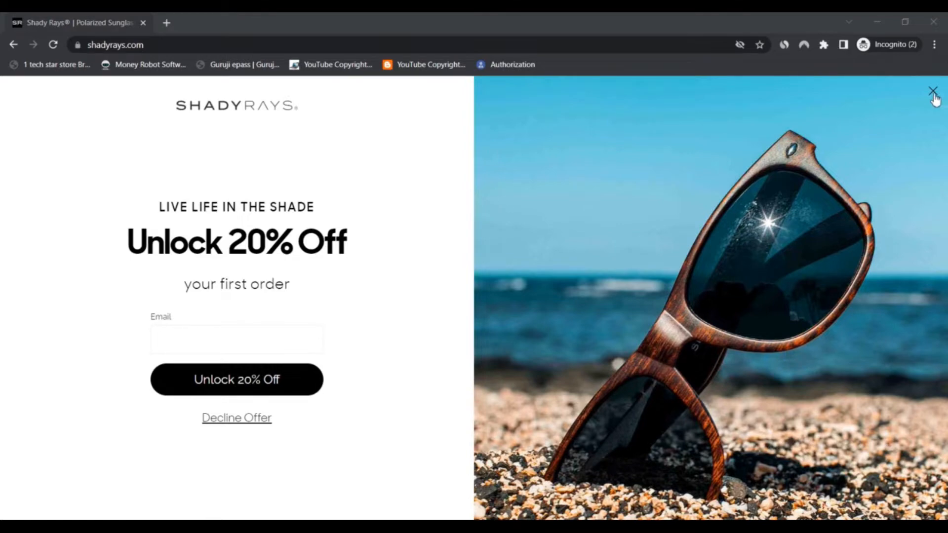
- Dismiss the 20% off signup popup and change the shipping country to the US
left_click(933, 91)
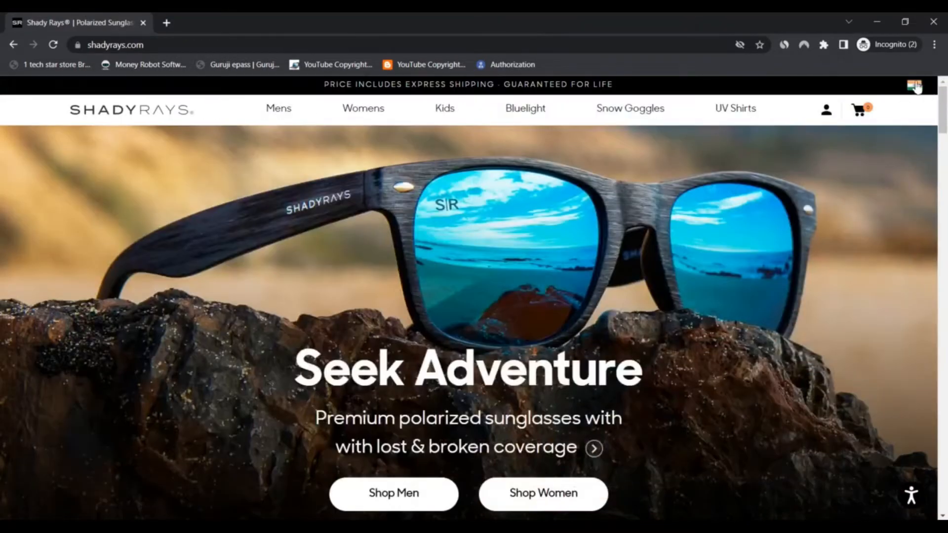
left_click(914, 84)
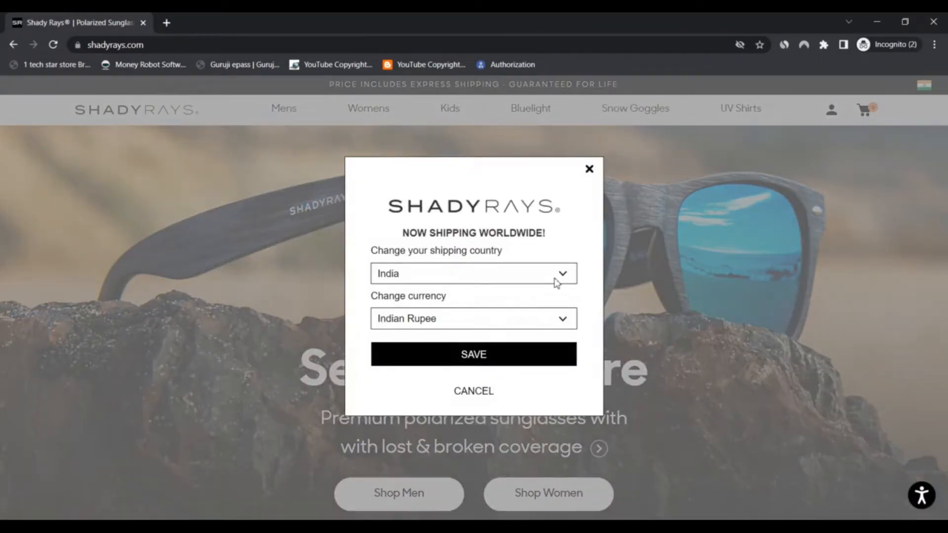
left_click(474, 273)
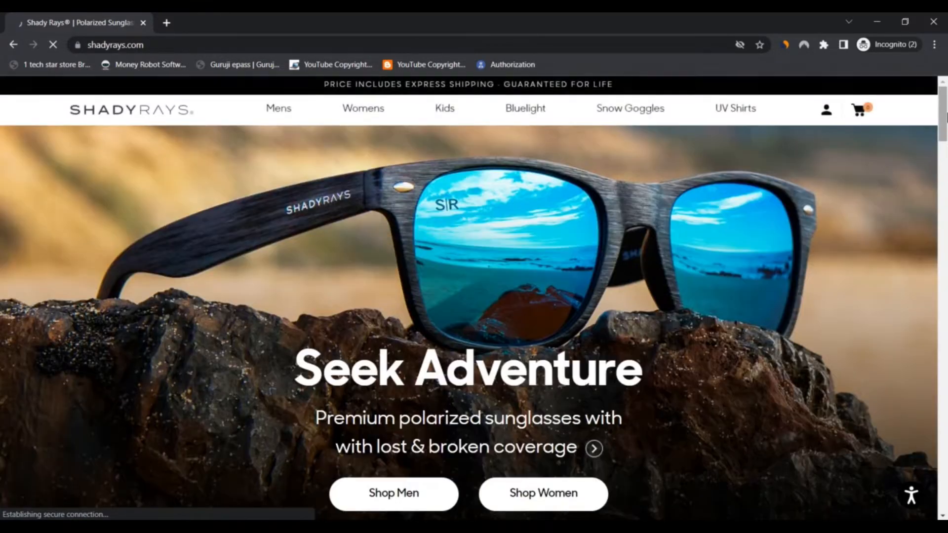
- Decline the second 20% off offer and switch the featured sunglasses to For Women
scroll("down", 3)
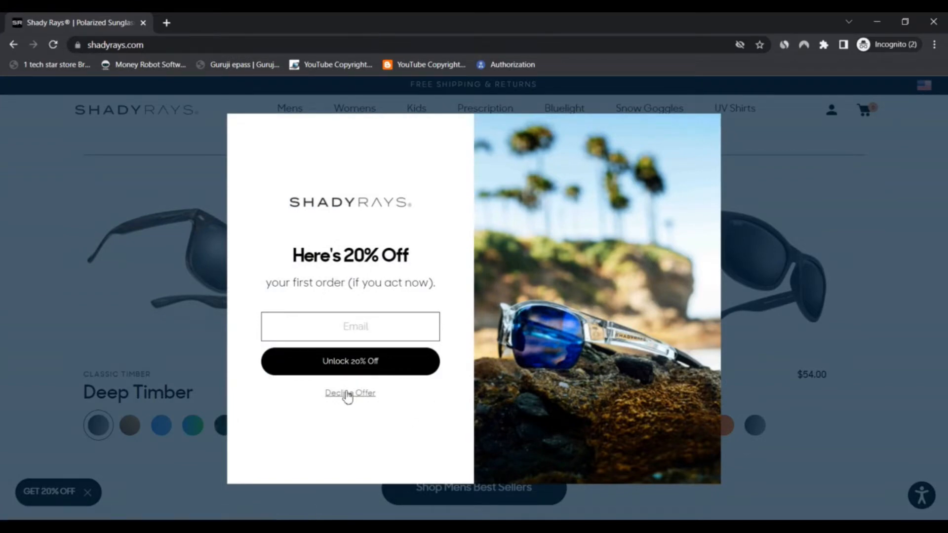
left_click(350, 393)
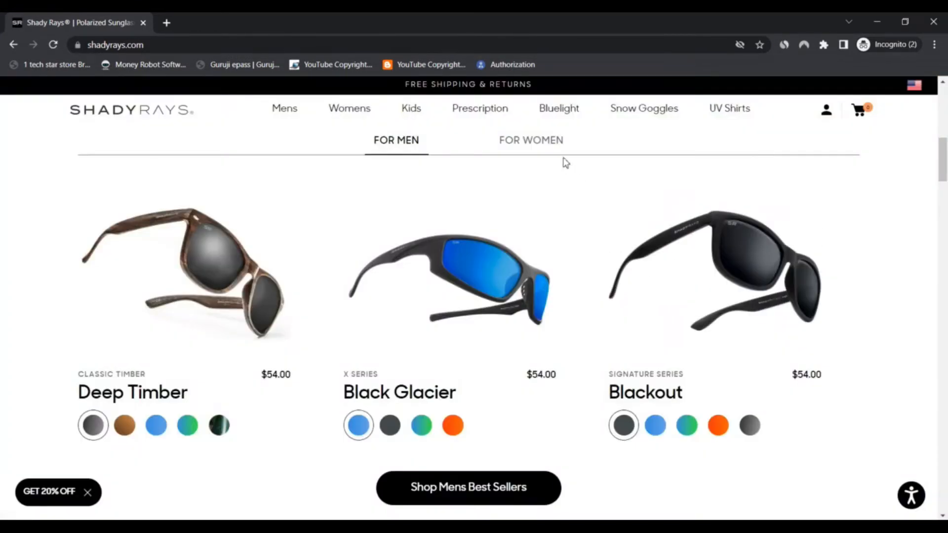
left_click(530, 139)
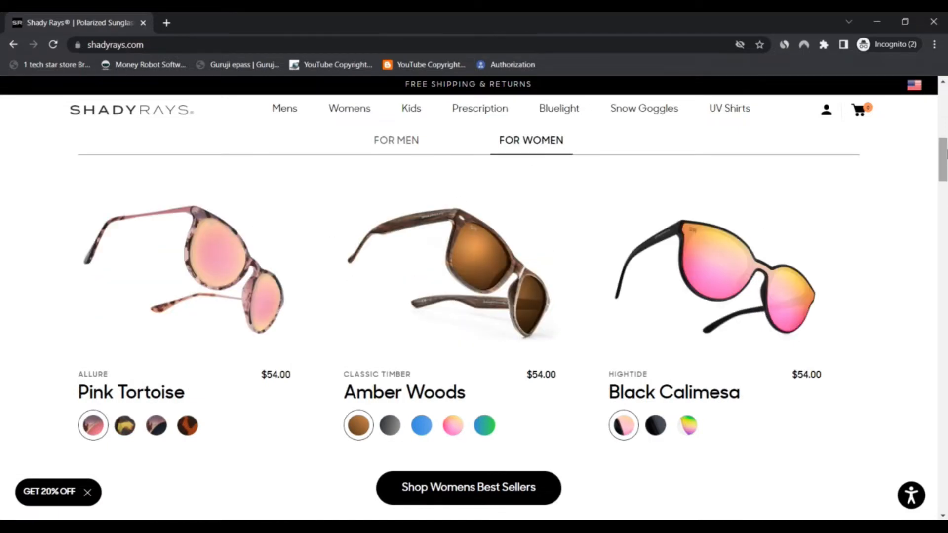
- Scroll past the Nitro/Cypress/HighTide cards, reviews and Feeding America banner to the founder's story
scroll("down", 3)
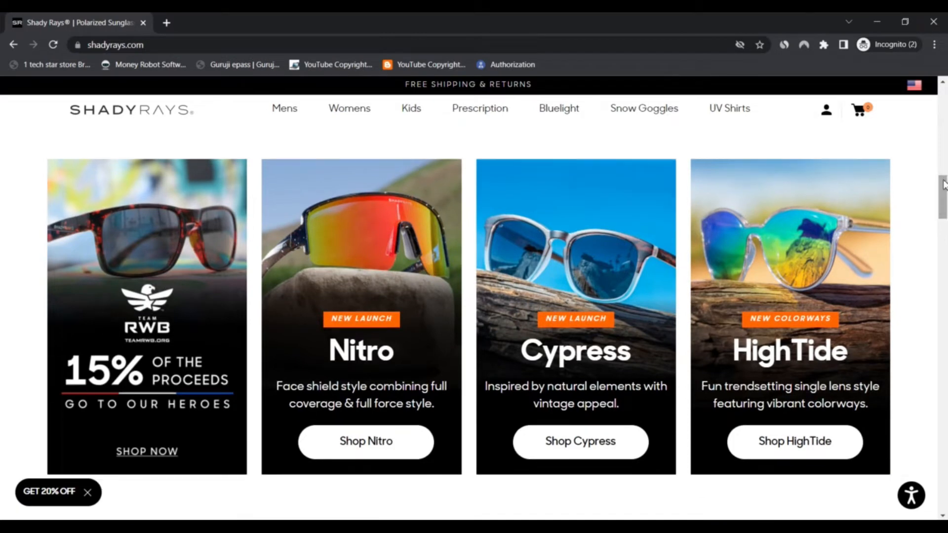
mouse_move(393, 291)
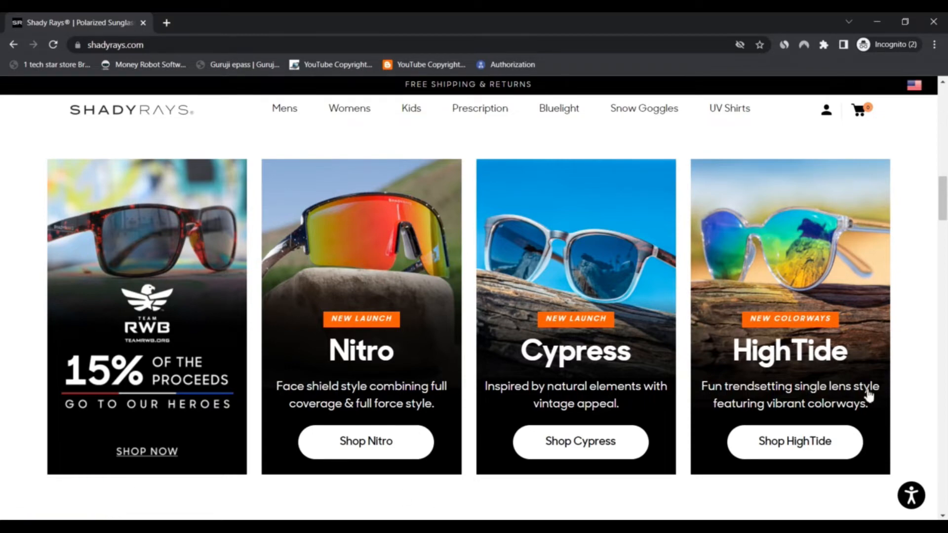
scroll("down", 3)
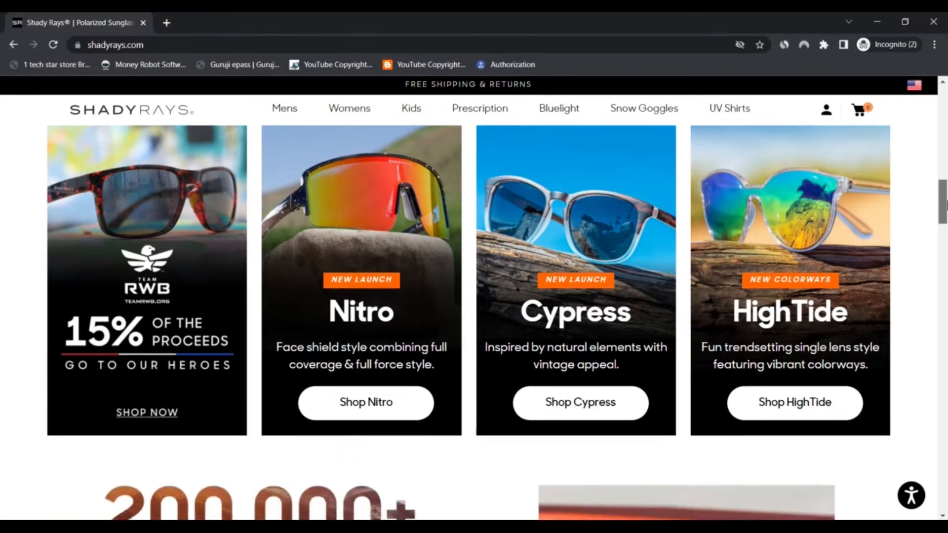
scroll("down", 3)
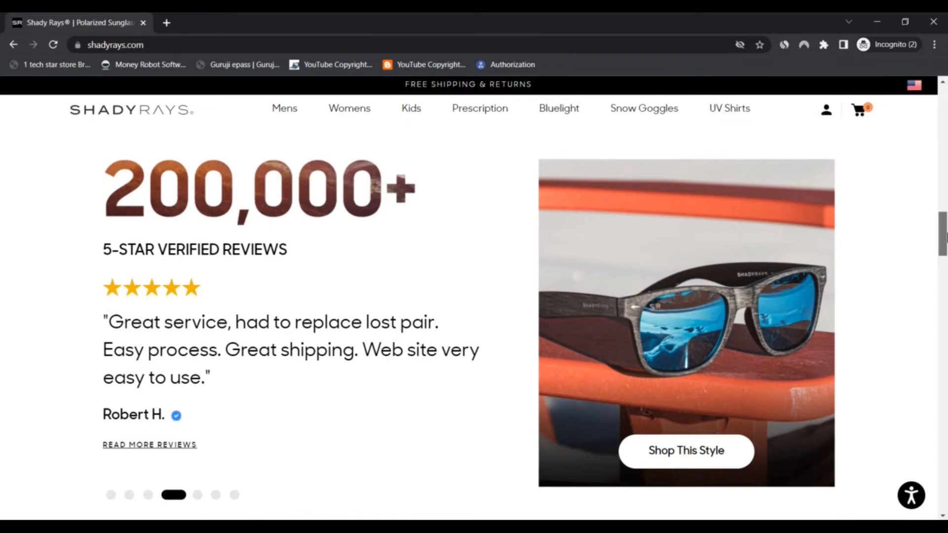
scroll("down", 3)
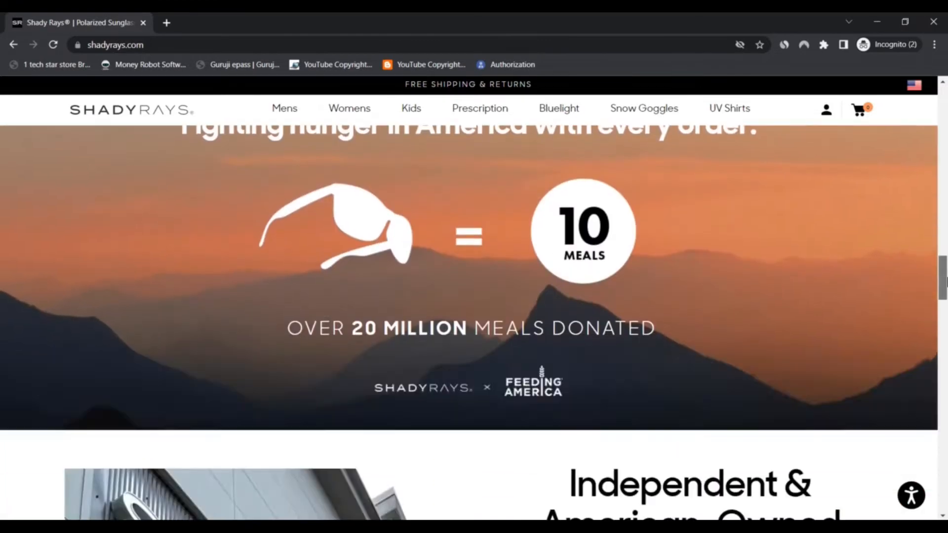
scroll("down", 3)
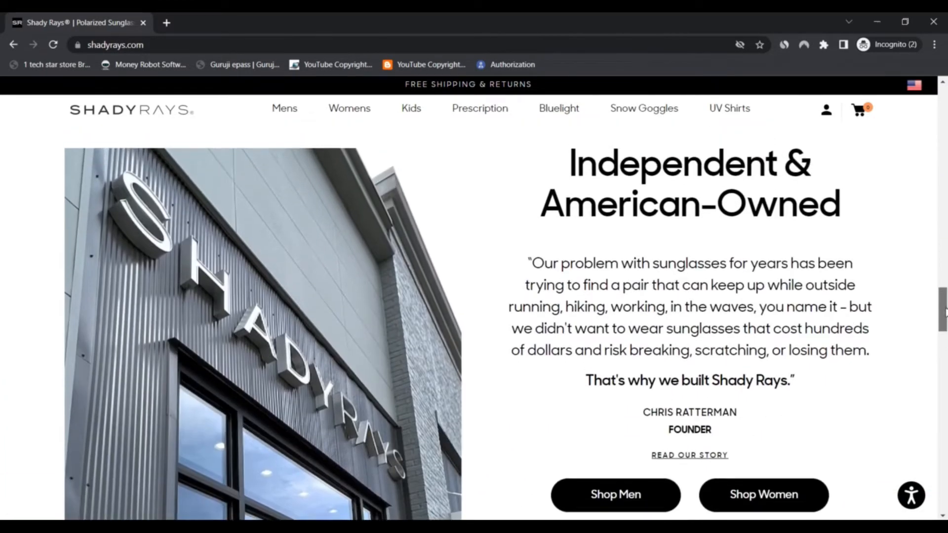
scroll("down", 3)
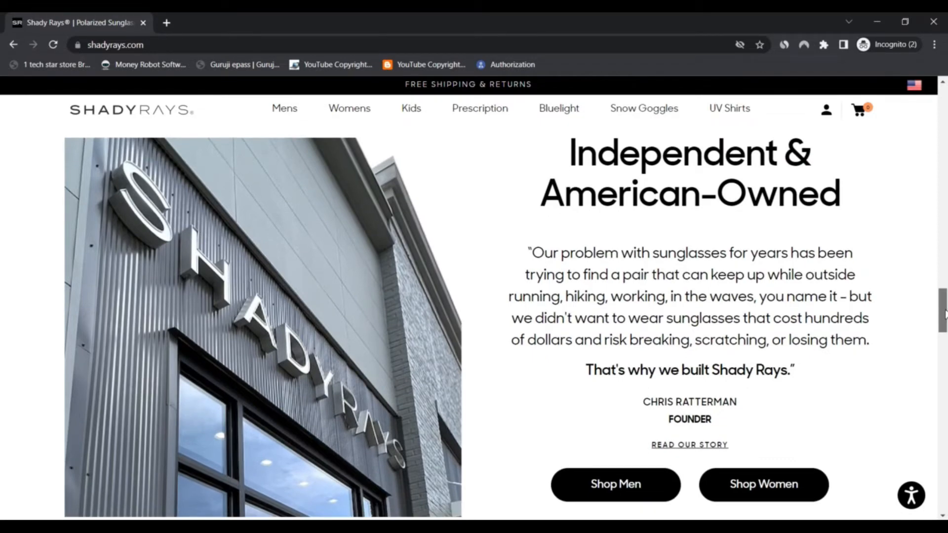
scroll("down", 3)
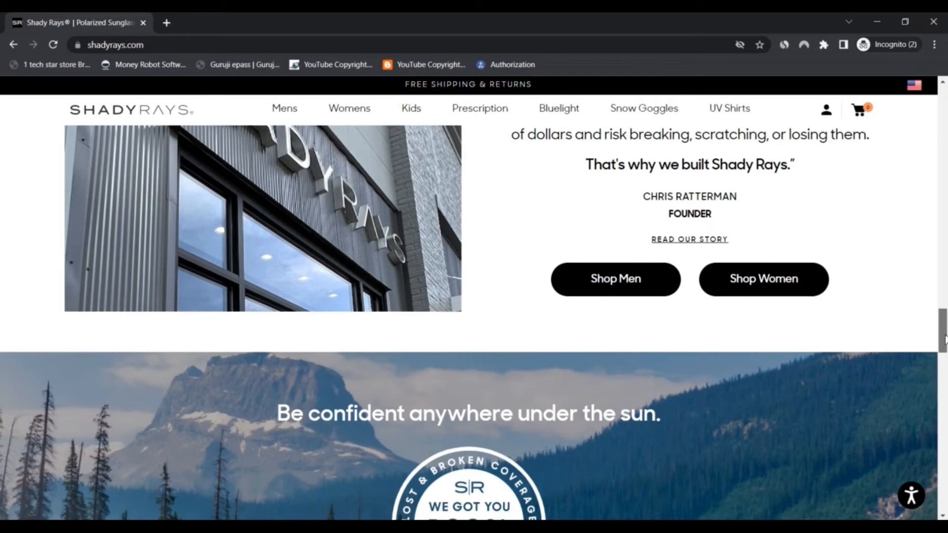
- Scroll down to the Shop Our Instagram gallery, then back up to the Womens menu
scroll("down", 3)
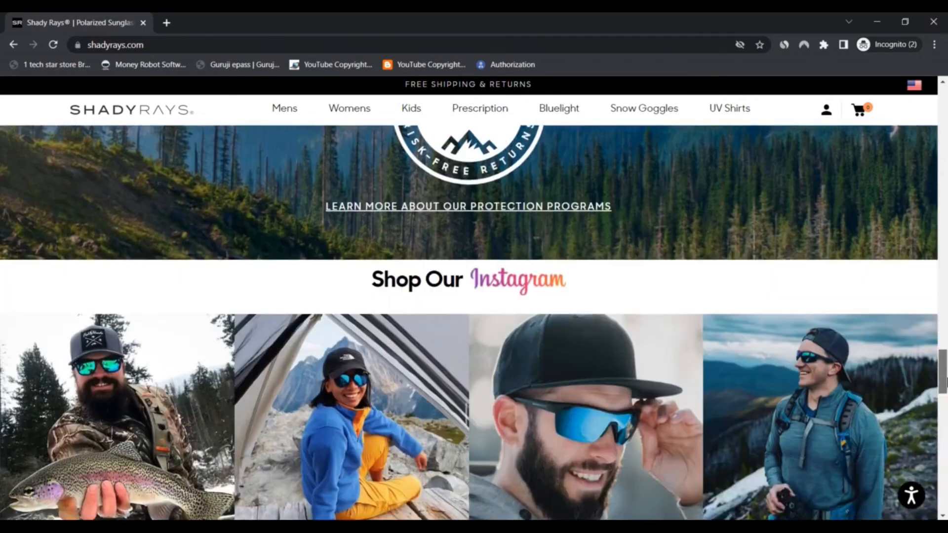
scroll("down", 3)
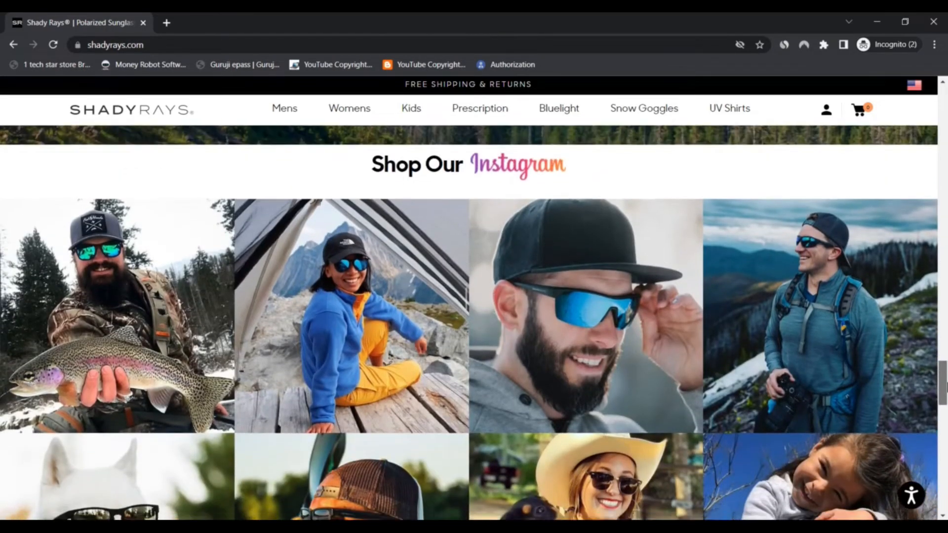
scroll("down", 3)
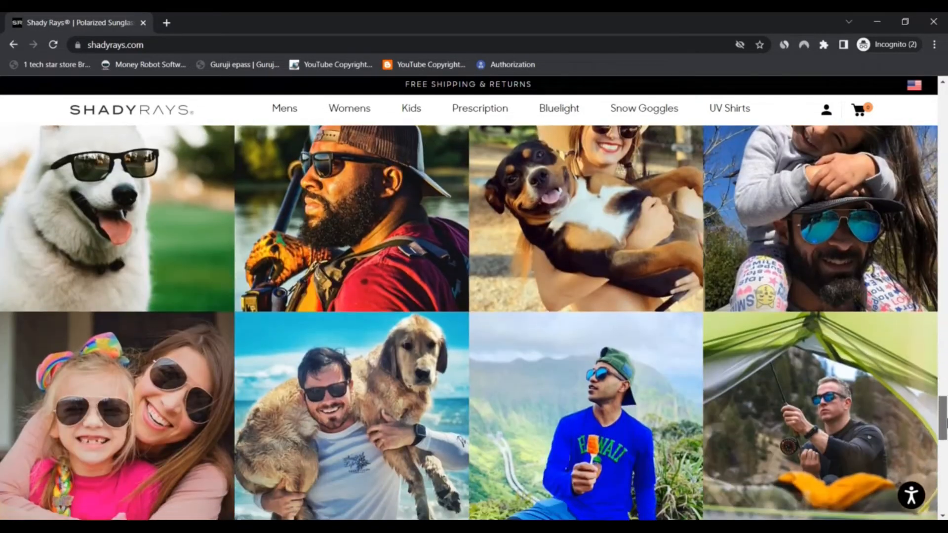
scroll("down", 3)
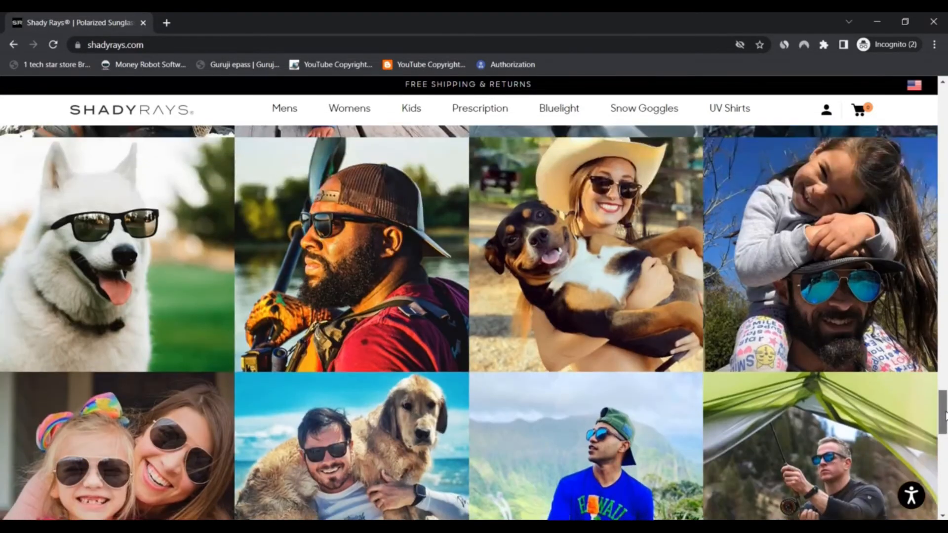
scroll("down", 3)
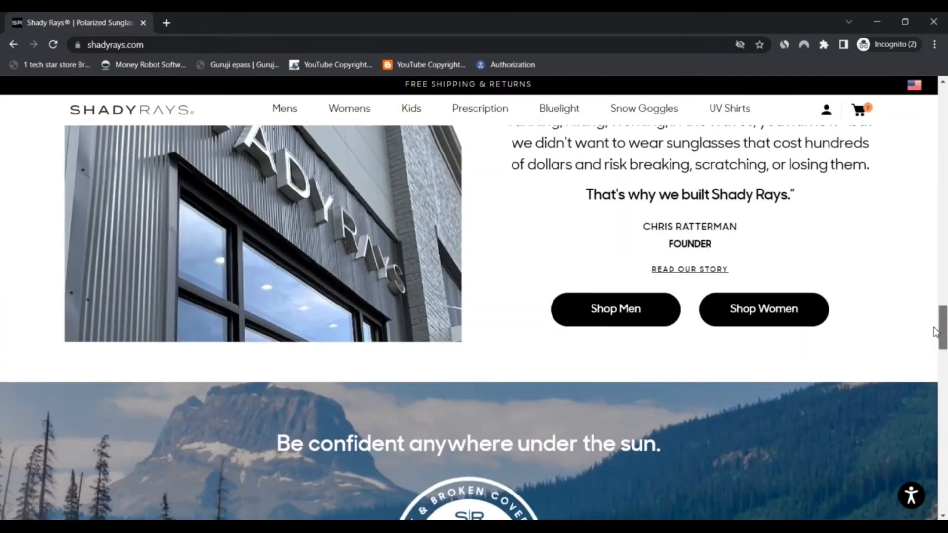
scroll("up", 3)
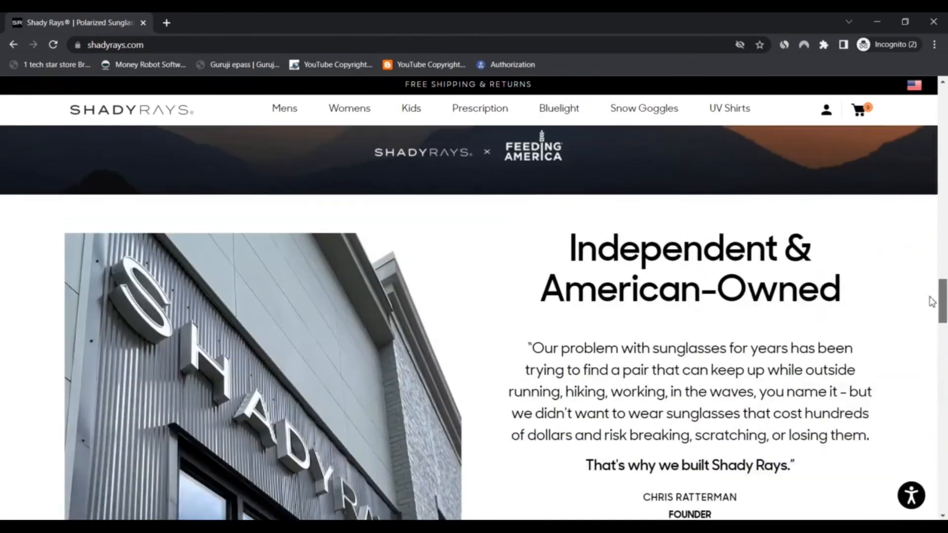
scroll("down", 3)
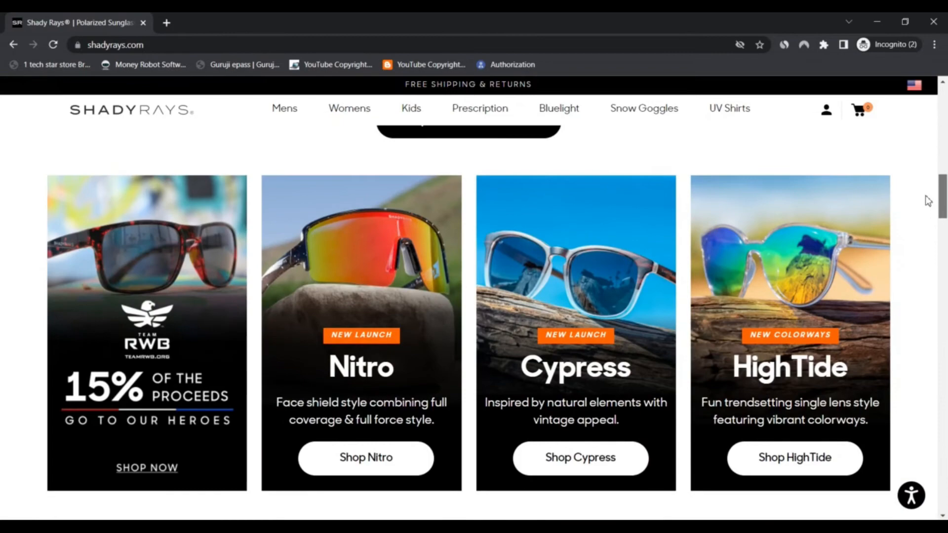
scroll("down", 3)
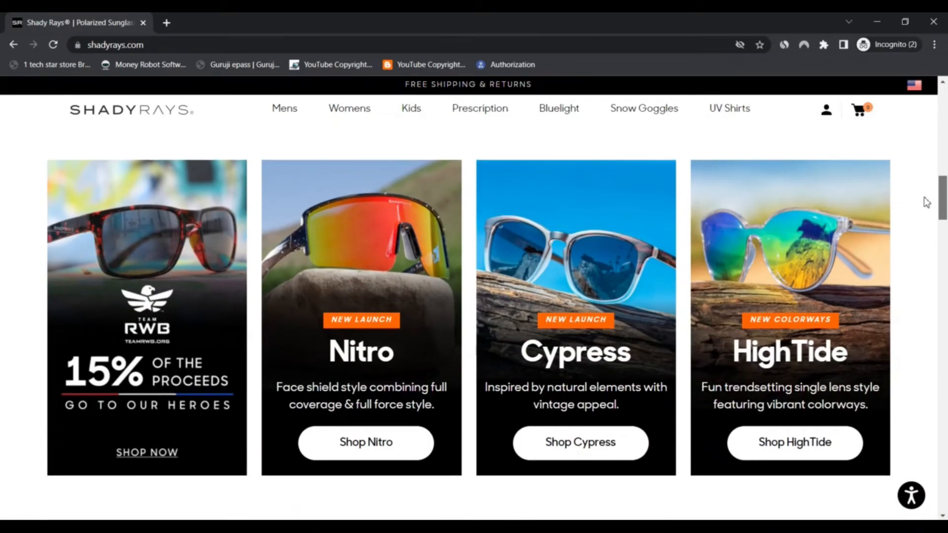
scroll("up", 3)
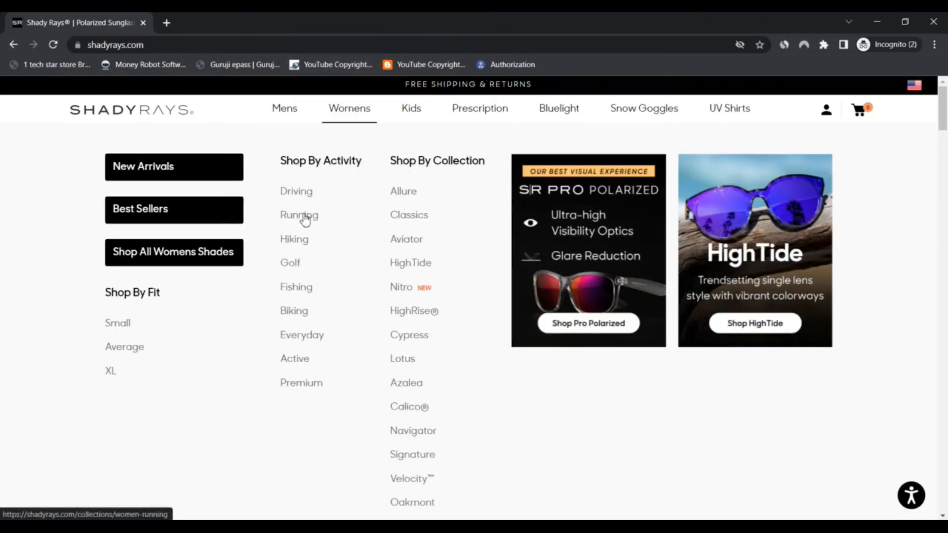
- Open Running under Shop By Activity in the Womens menu and scroll its sunglasses
left_click(299, 214)
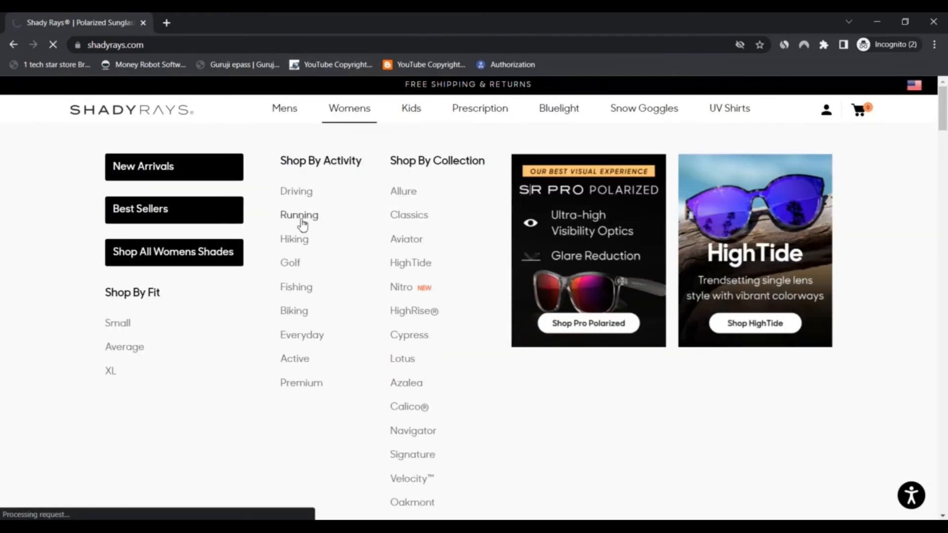
left_click(298, 215)
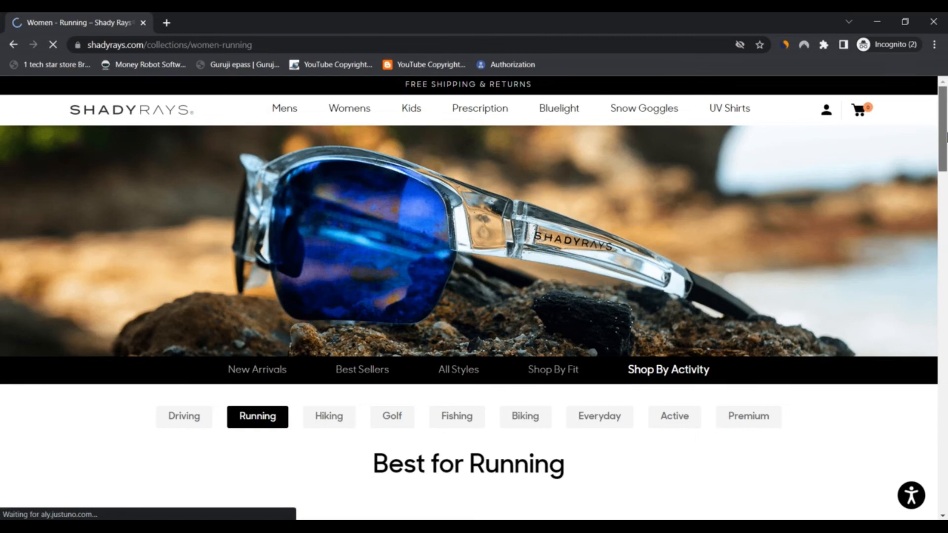
scroll("down", 3)
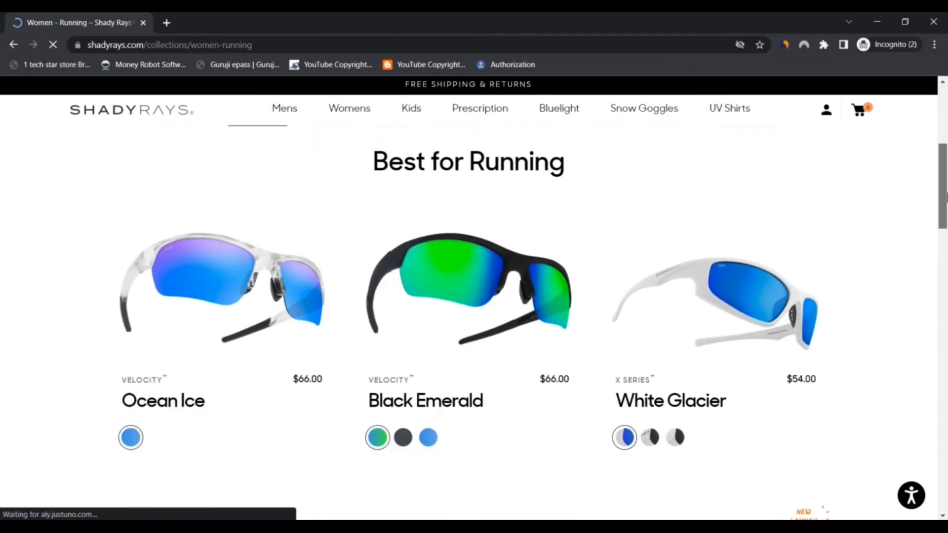
scroll("down", 3)
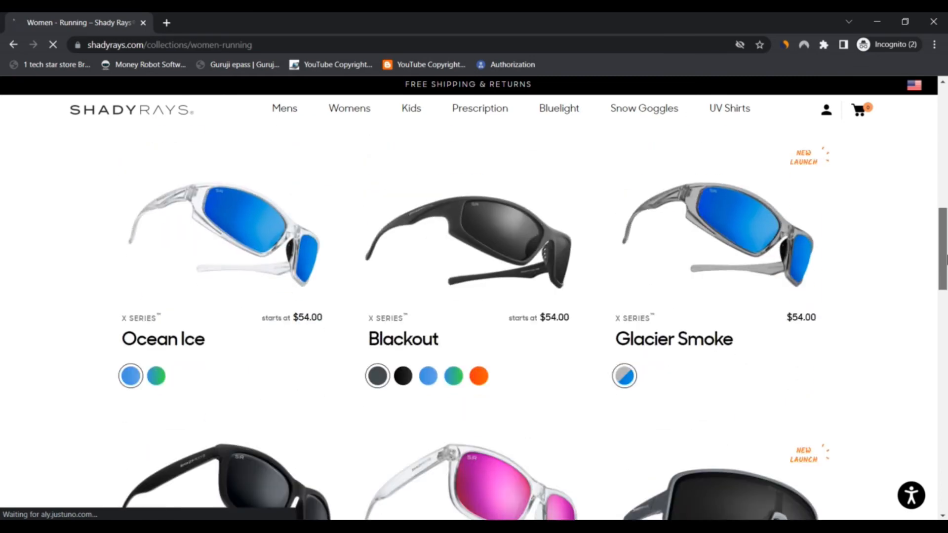
scroll("down", 3)
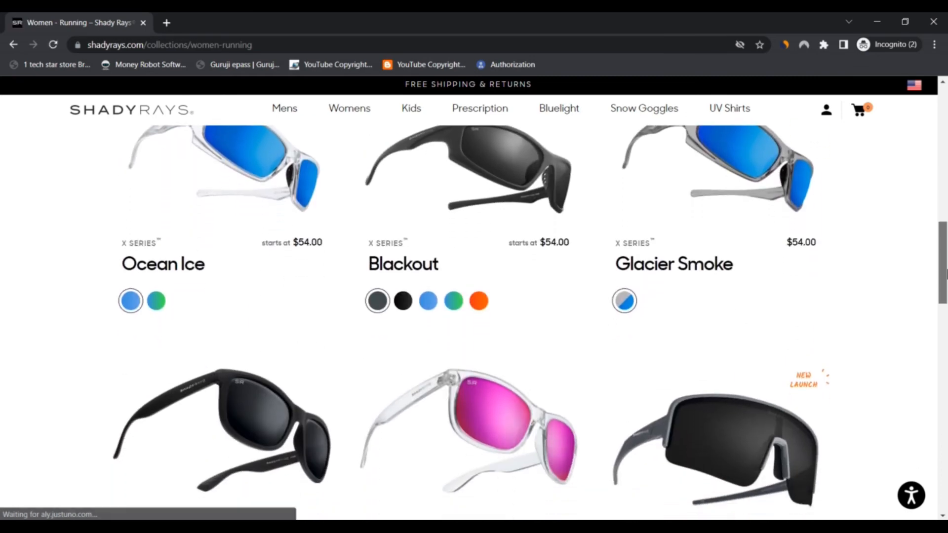